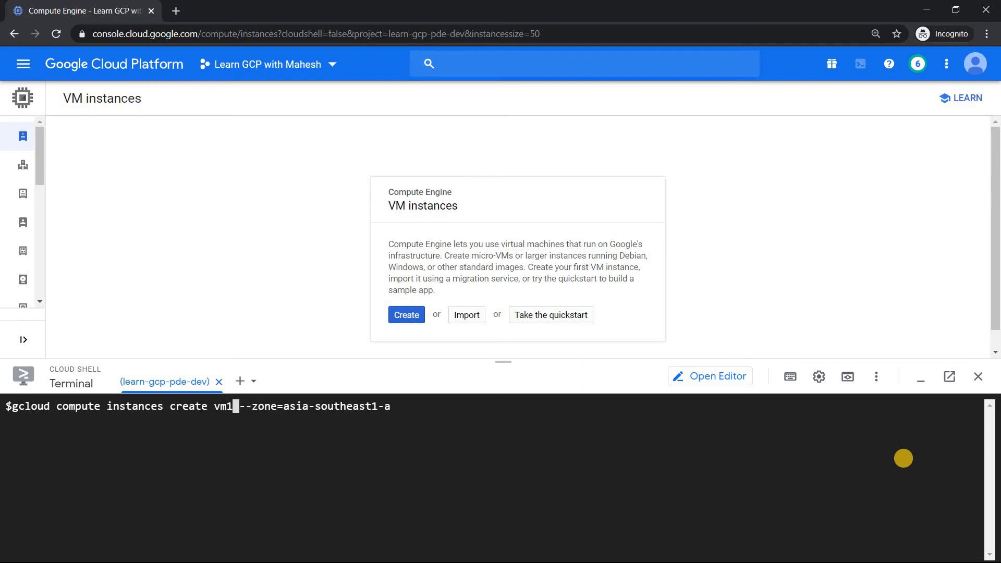
Step: Run gcloud compute instances create for vm1 vm2 vm3 vm4 in asia-southeast1-a
{"action": "type", "text": "\" \""}
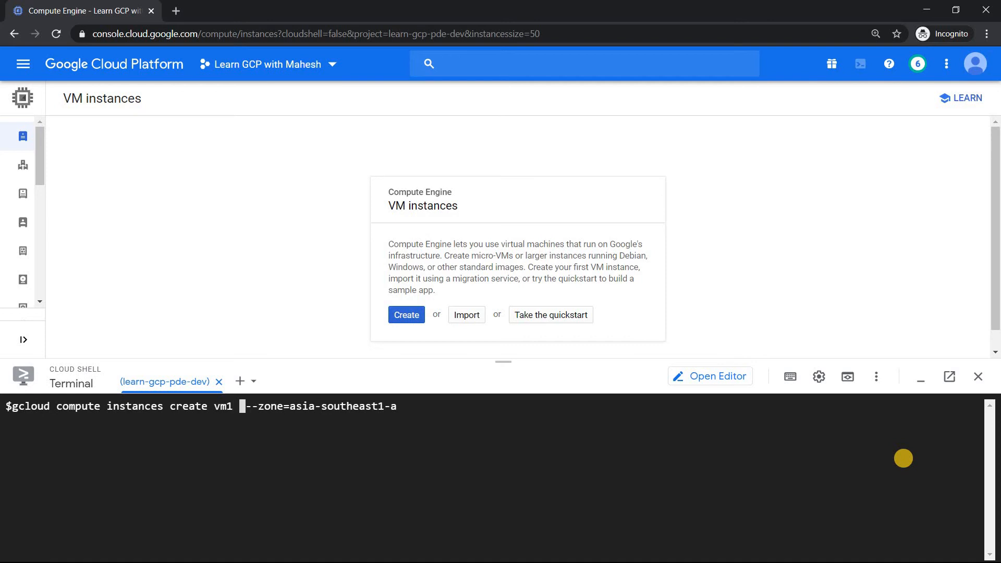
{"action": "type", "text": "vm2"}
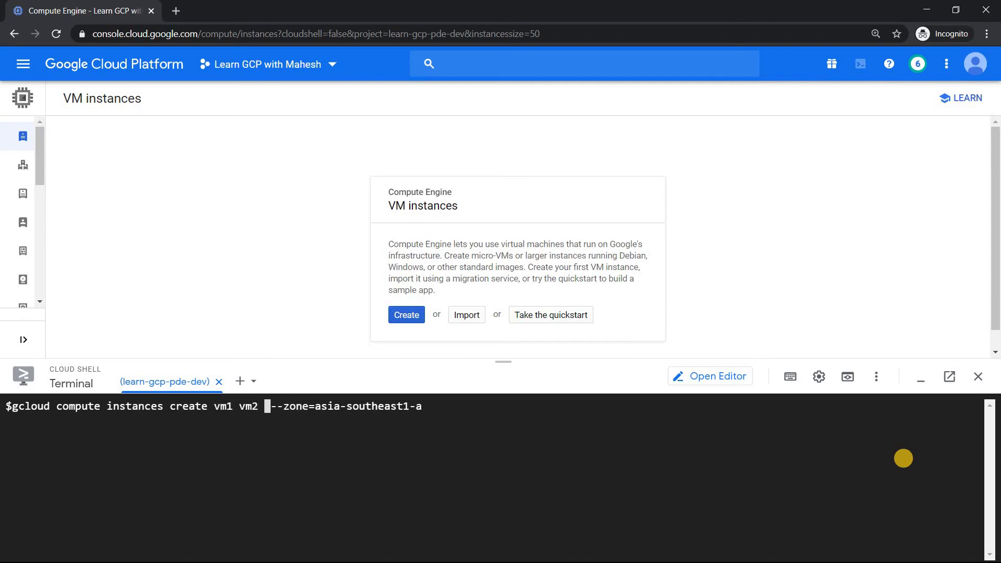
{"action": "type", "text": "vm3 vm"}
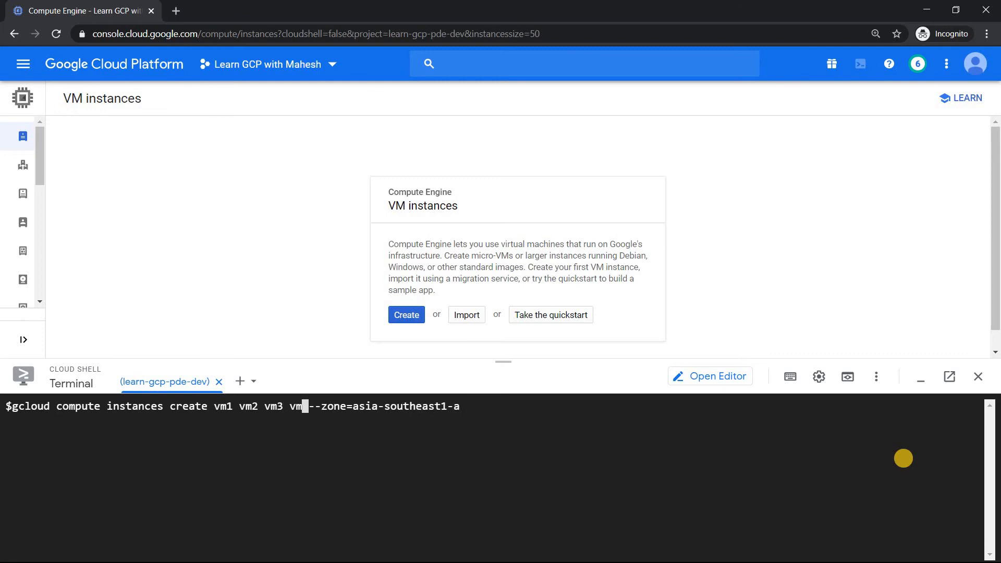
{"action": "type", "text": "4"}
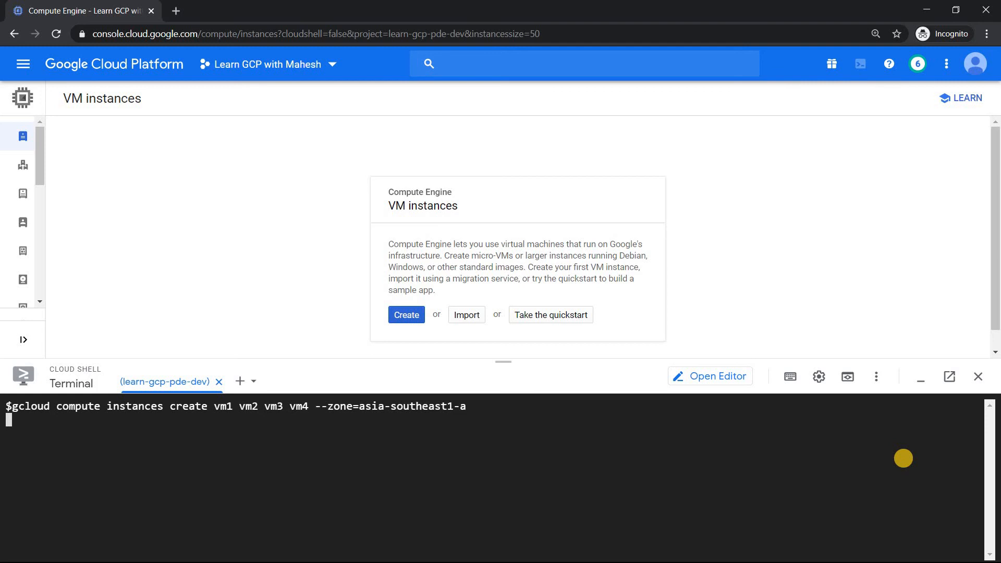
{"action": "key", "text": "Enter"}
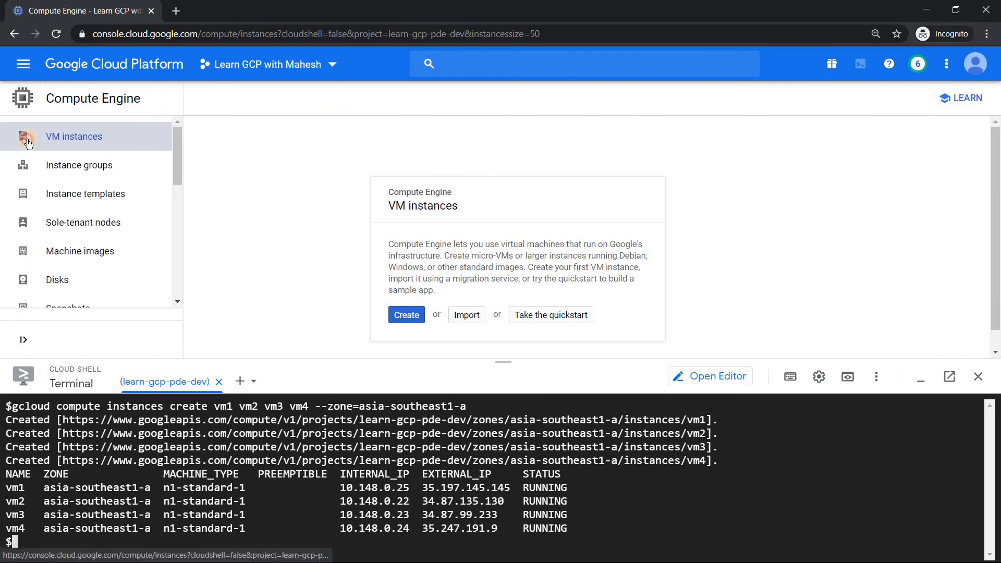
Step: Reload the VM instances list so vm1–vm4 appear running in asia-southeast1-a
{"action": "left_click", "coordinate": [73, 135]}
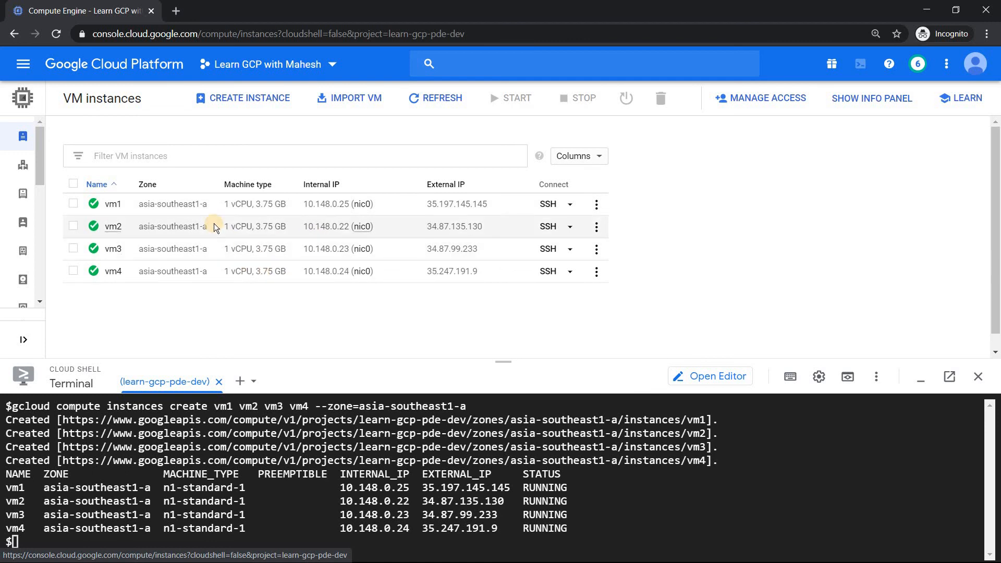
{"action": "mouse_move", "coordinate": [238, 382]}
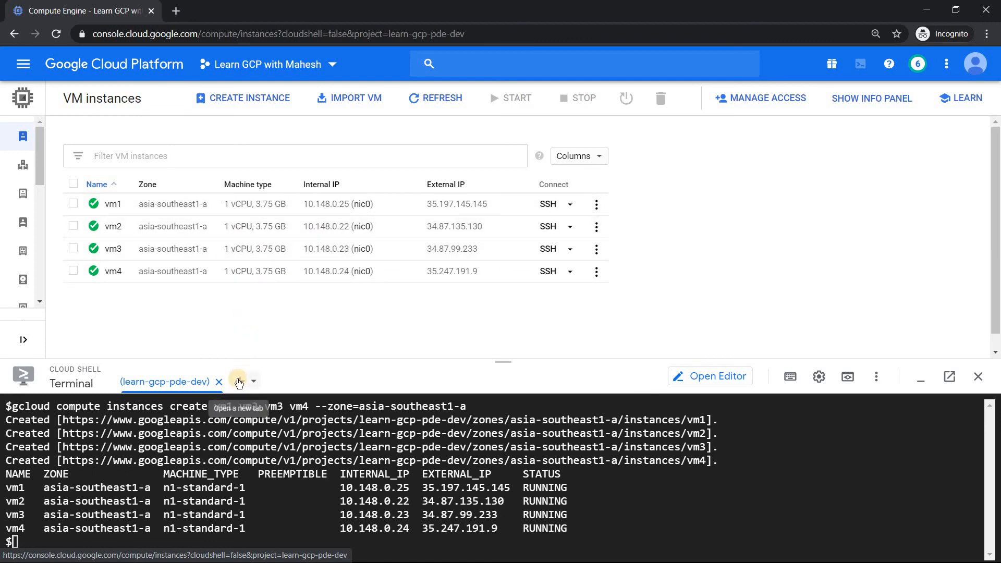